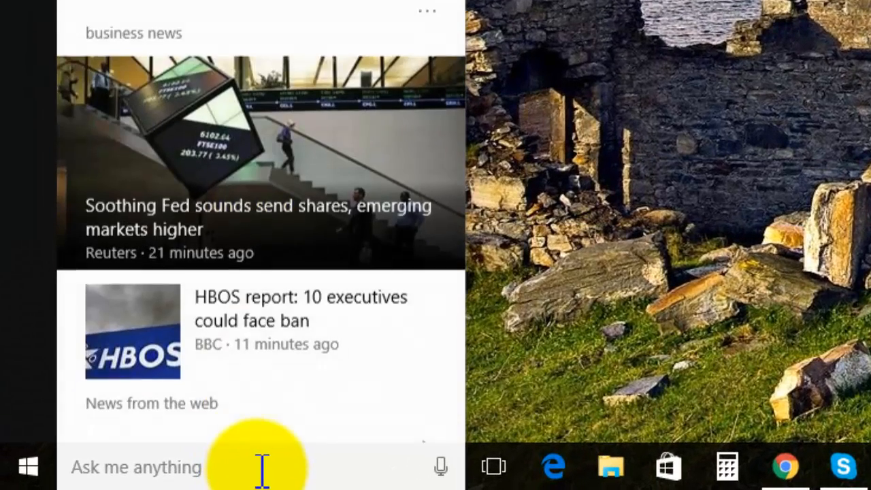
# Step: Search Cortana for "control panel" to show the Control Panel app as best match
pyautogui.write('c')
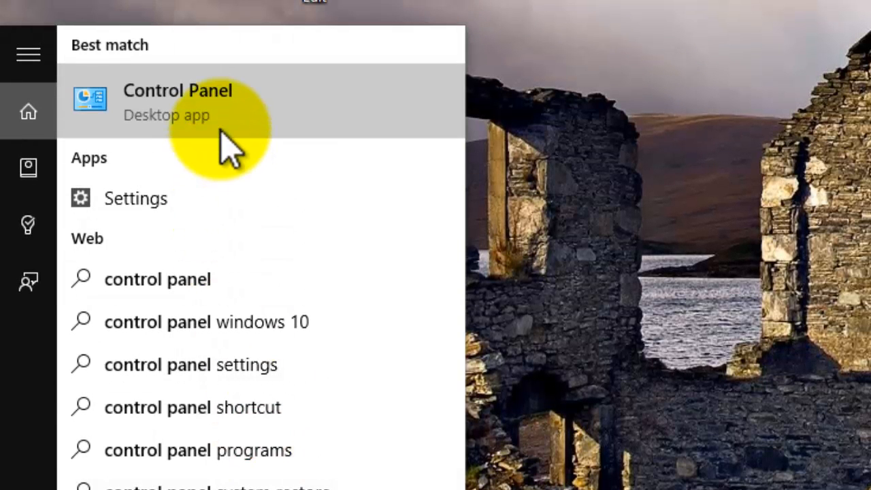
# Step: Pin the Control Panel search result to Start and to the taskbar
pyautogui.rightClick(177, 101)
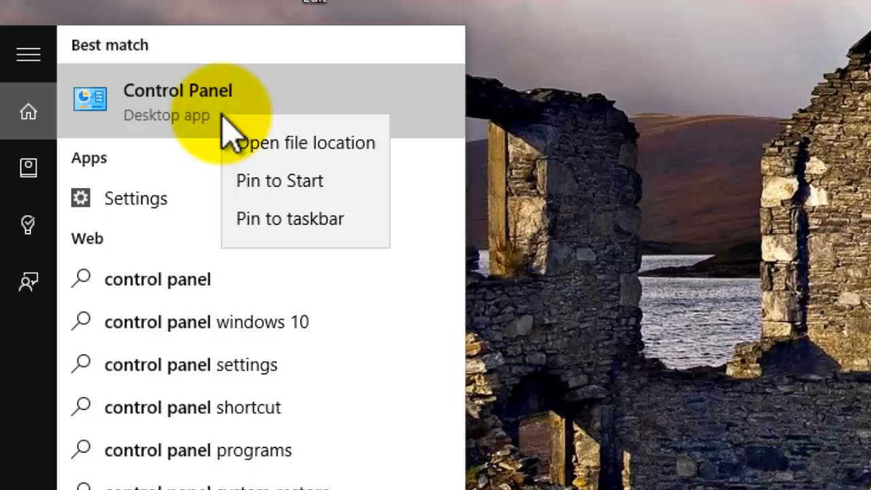
pyautogui.moveTo(258, 143)
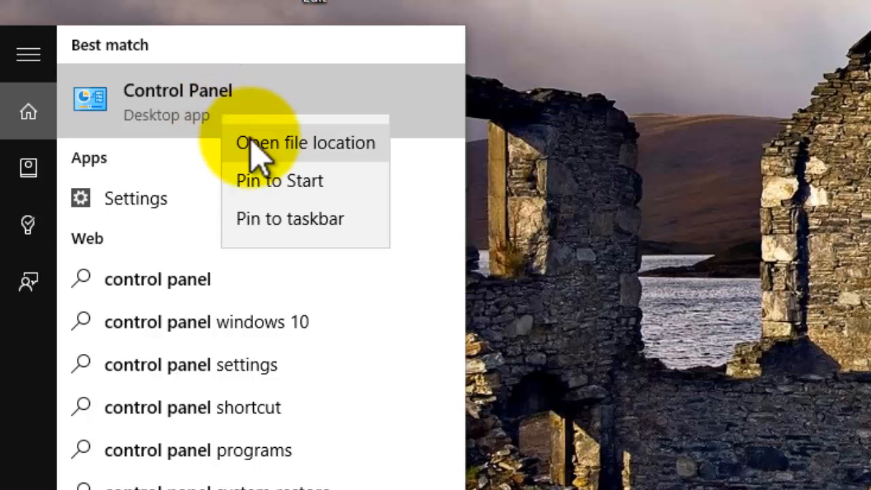
pyautogui.moveTo(309, 242)
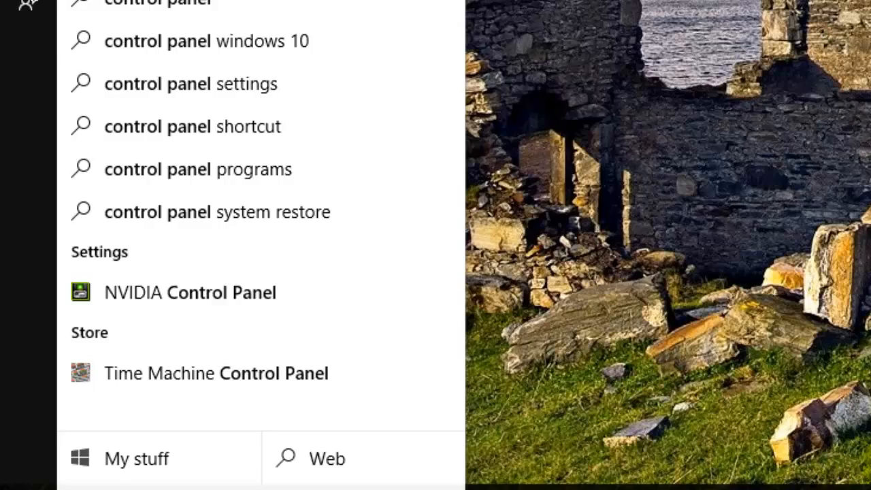
pyautogui.rightClick(177, 79)
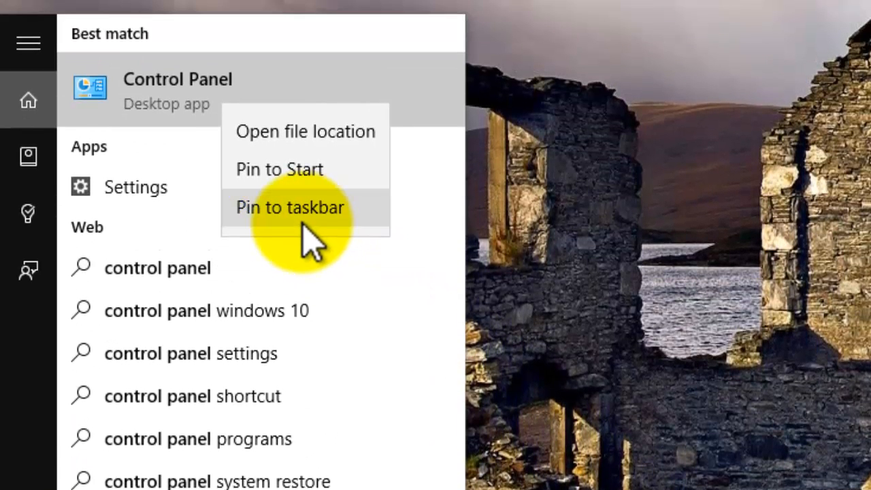
pyautogui.moveTo(333, 177)
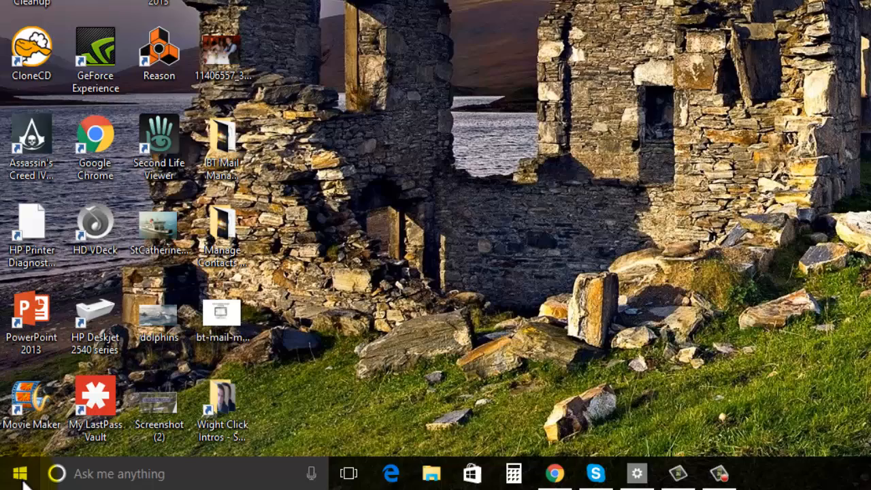
# Step: Open the Start menu to find the new Control Panel tile
pyautogui.click(12, 472)
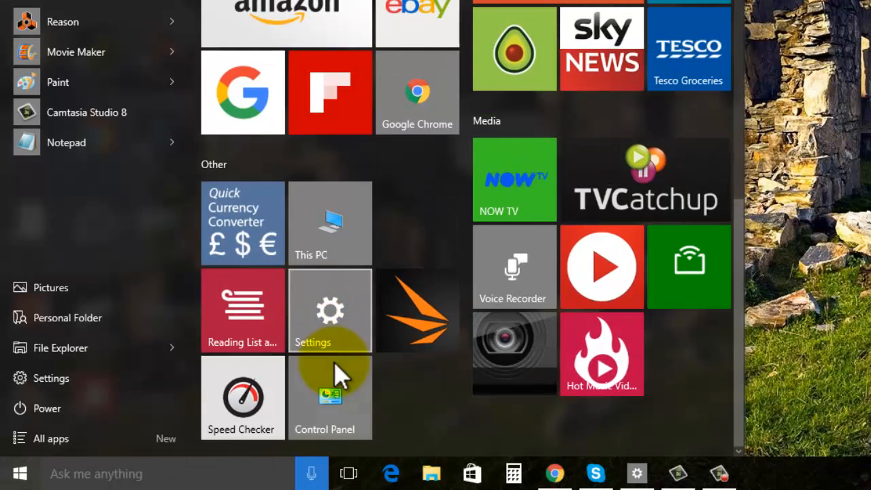
pyautogui.moveTo(347, 408)
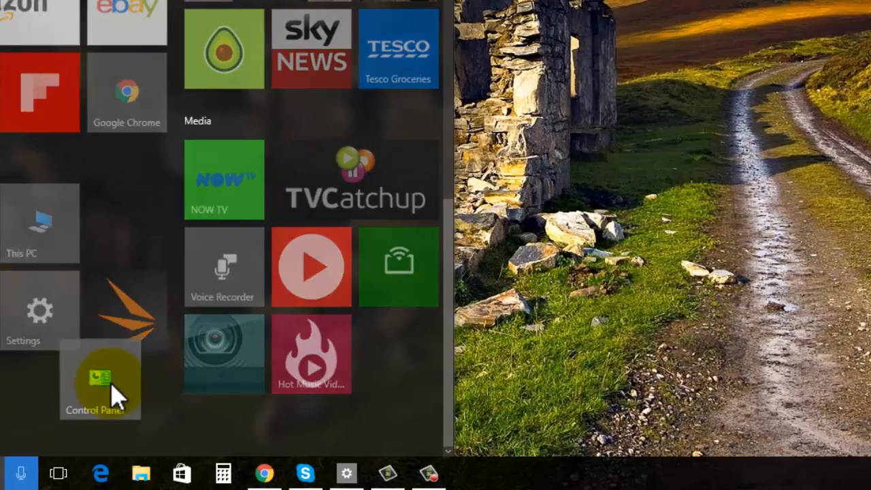
# Step: Drag the Control Panel tile to the desktop, place it beside the icons, and open it
pyautogui.moveTo(100, 378); pyautogui.dragTo(452, 143)
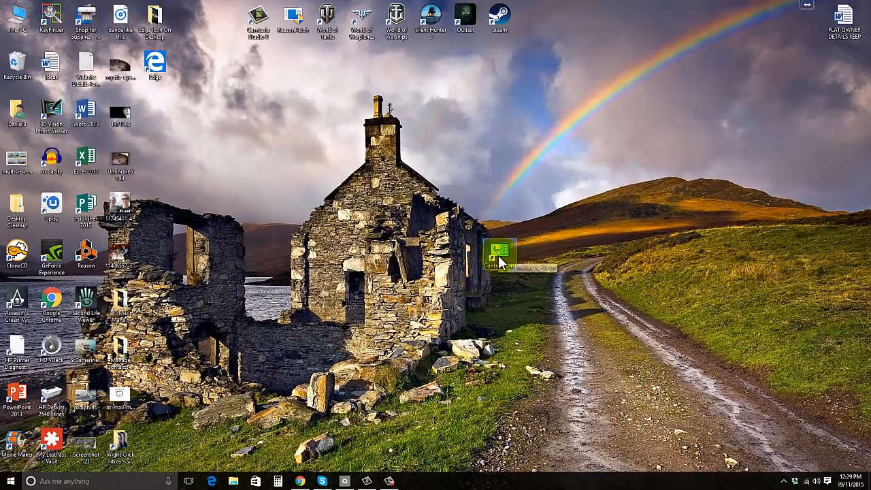
pyautogui.moveTo(496, 255); pyautogui.dragTo(155, 112)
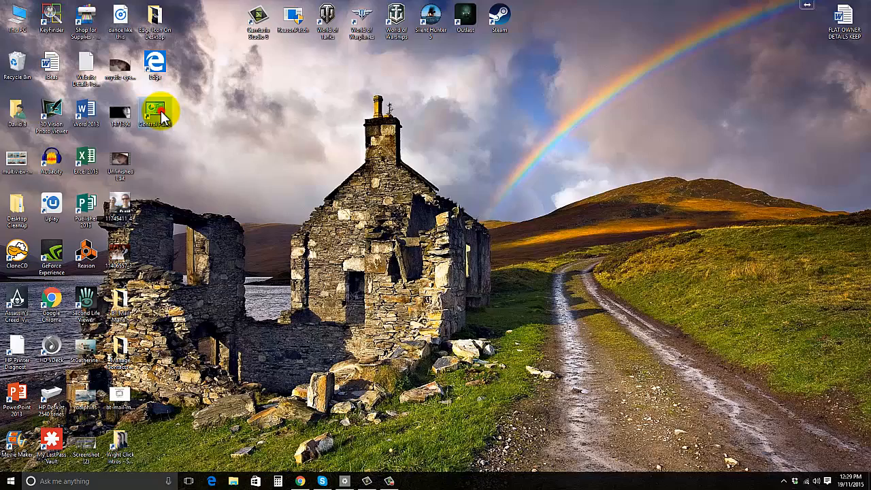
pyautogui.doubleClick(154, 111)
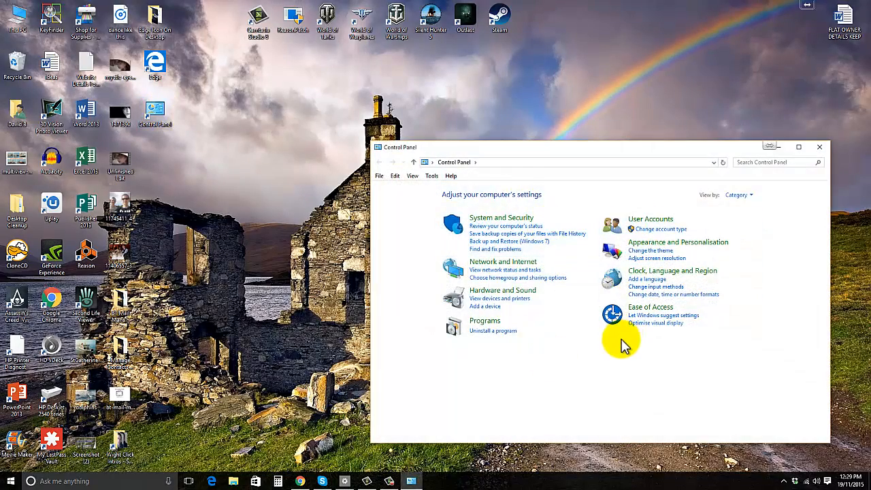